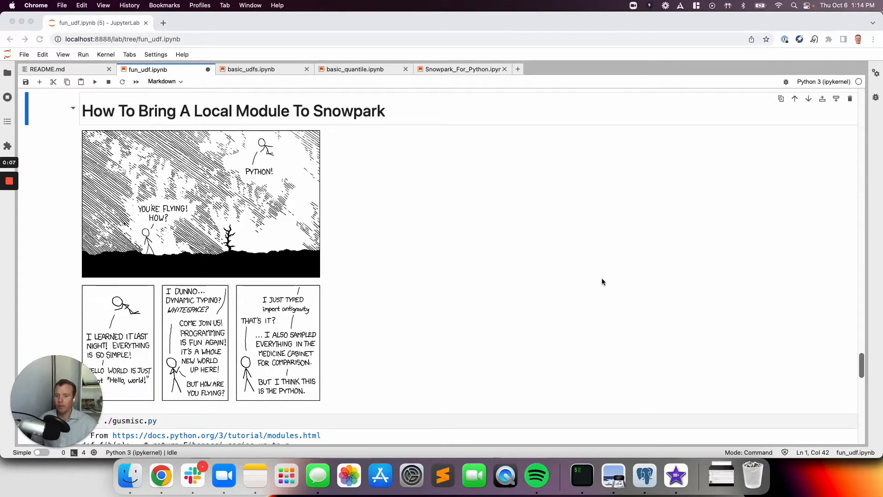
# Scroll past the xkcd comic to the gusmisc.py listing and fib import cells.
pyautogui.scroll(-3)
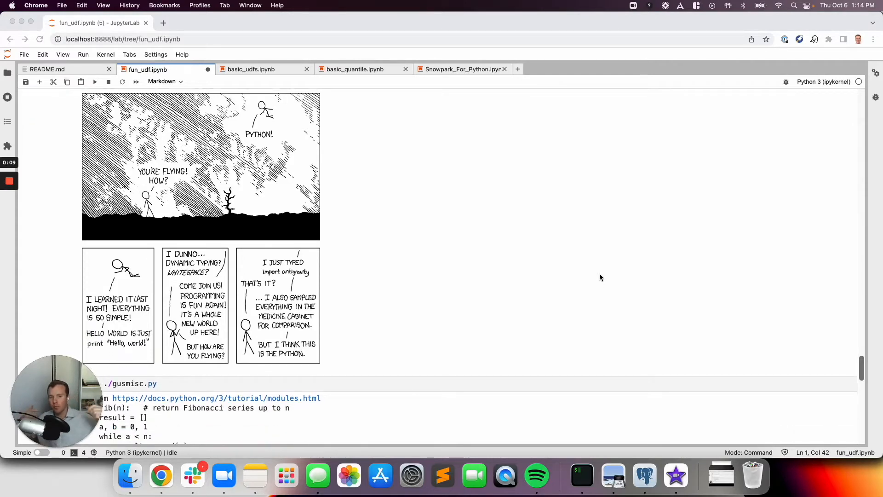
pyautogui.moveTo(509, 211)
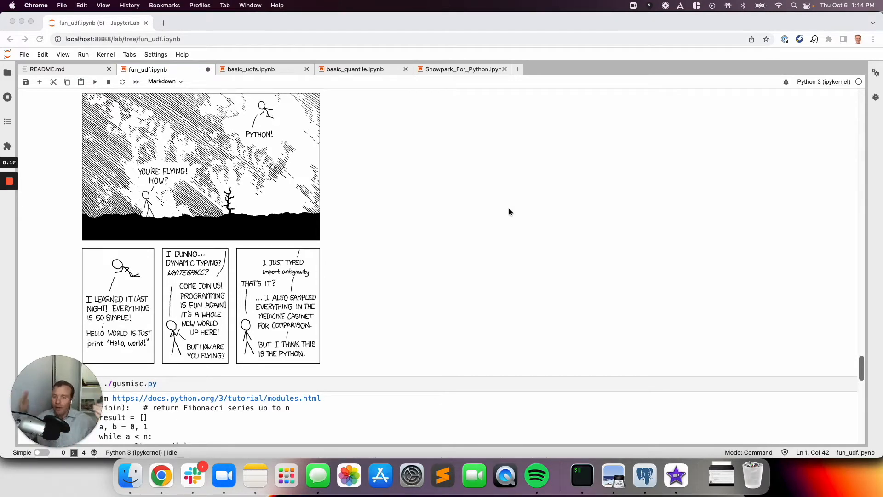
pyautogui.scroll(-3)
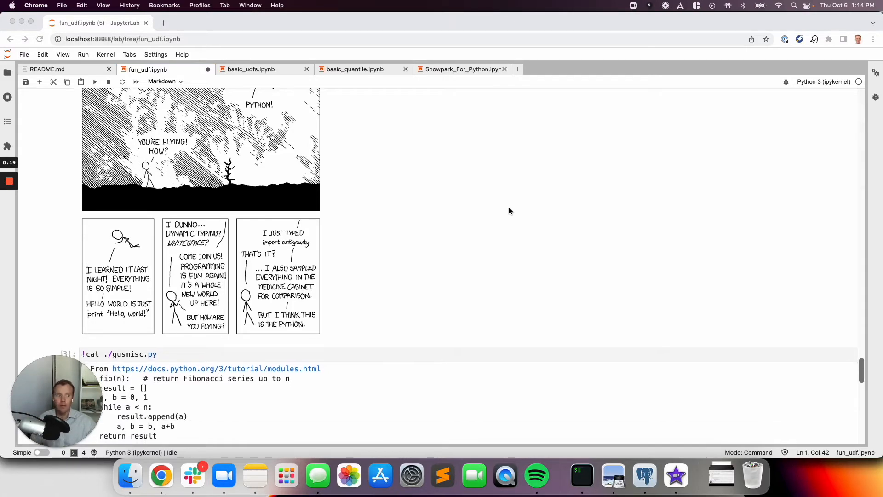
pyautogui.scroll(-3)
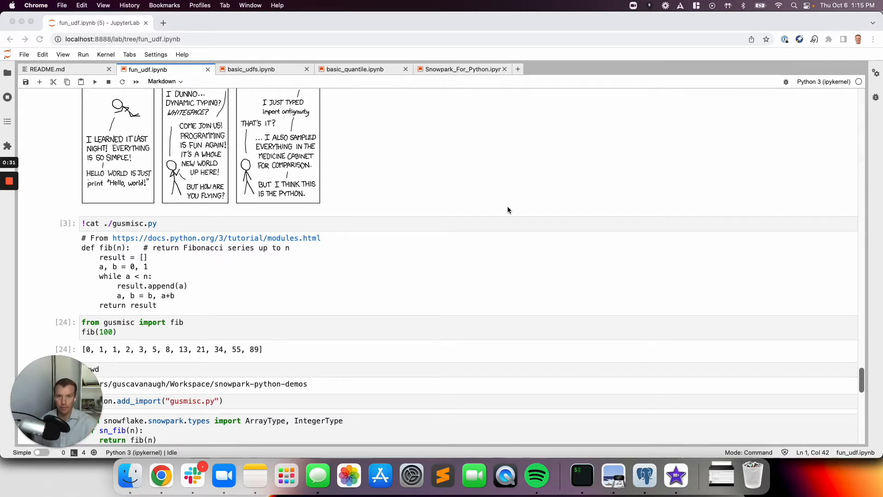
# Scroll further and select the 'from gusmisc import fib / fib(100)' cell.
pyautogui.scroll(-3)
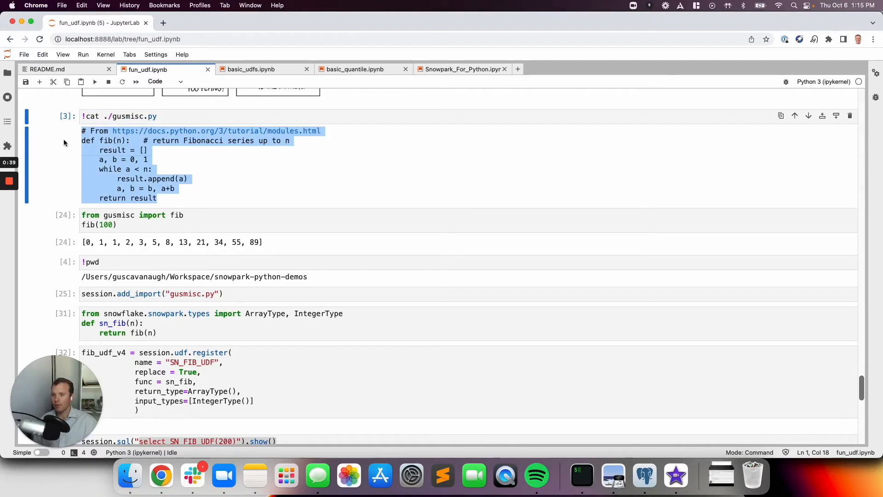
pyautogui.moveTo(224, 162)
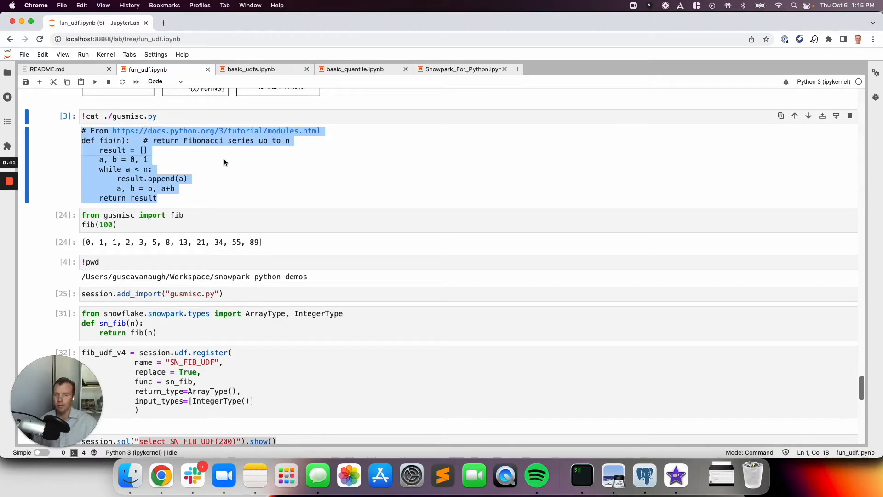
pyautogui.click(184, 225)
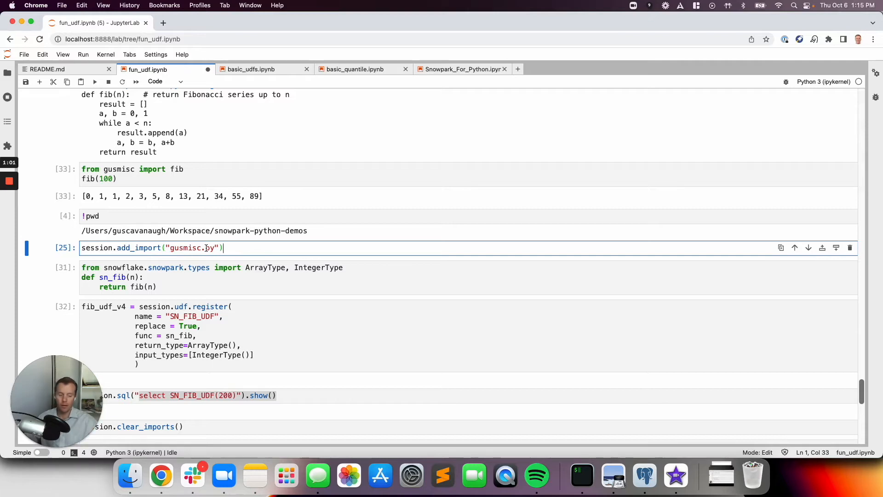
# Run the gusmisc.py session.add_import cell and select the sn_fib definition cell.
pyautogui.press('shift+Return')
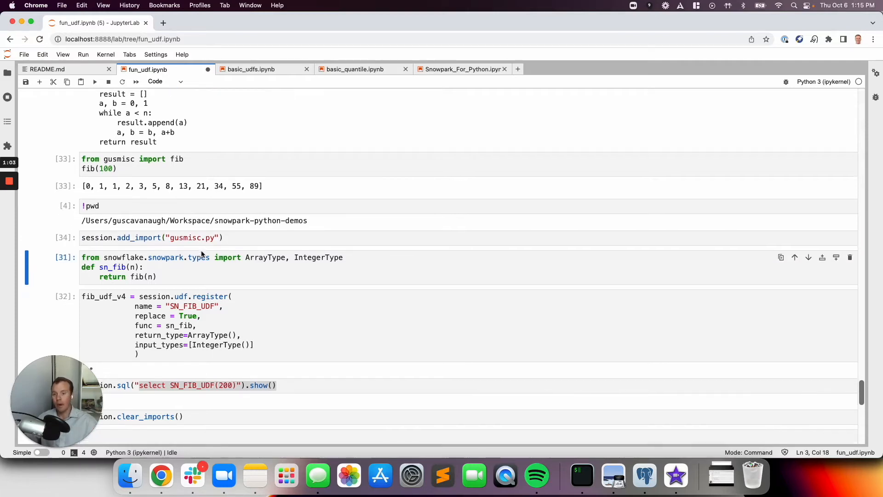
pyautogui.click(160, 245)
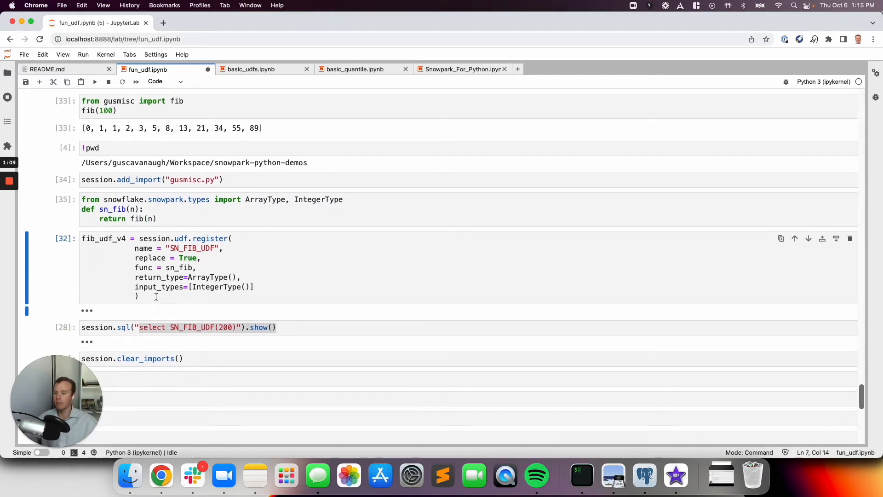
# Select the SN_FIB_UDF registration cell and run the SN_FIB_UDF(100) query.
pyautogui.click(197, 267)
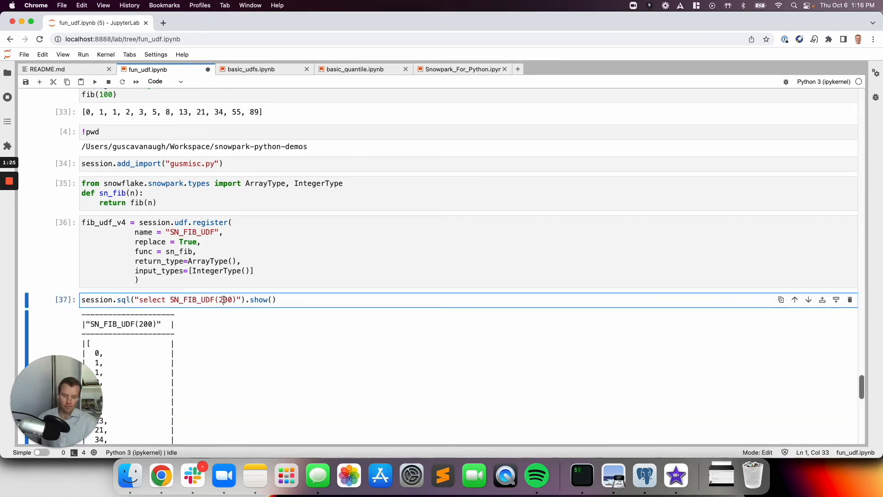
pyautogui.press('shift+Return')
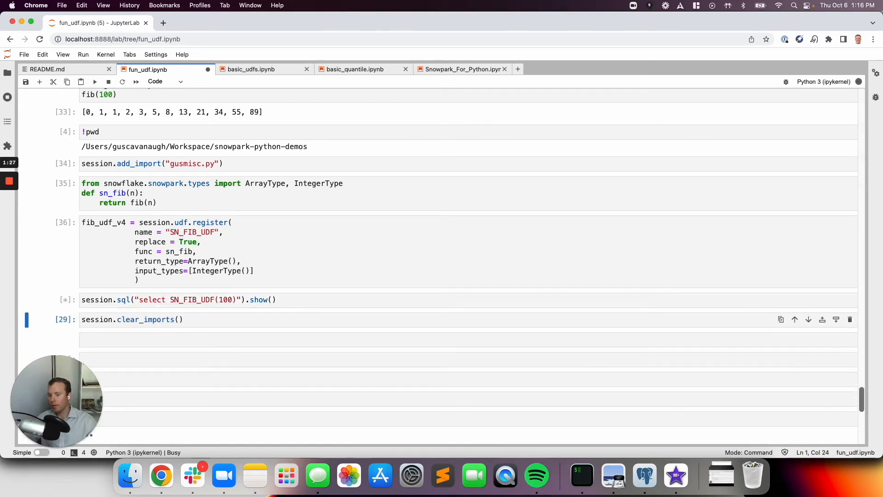